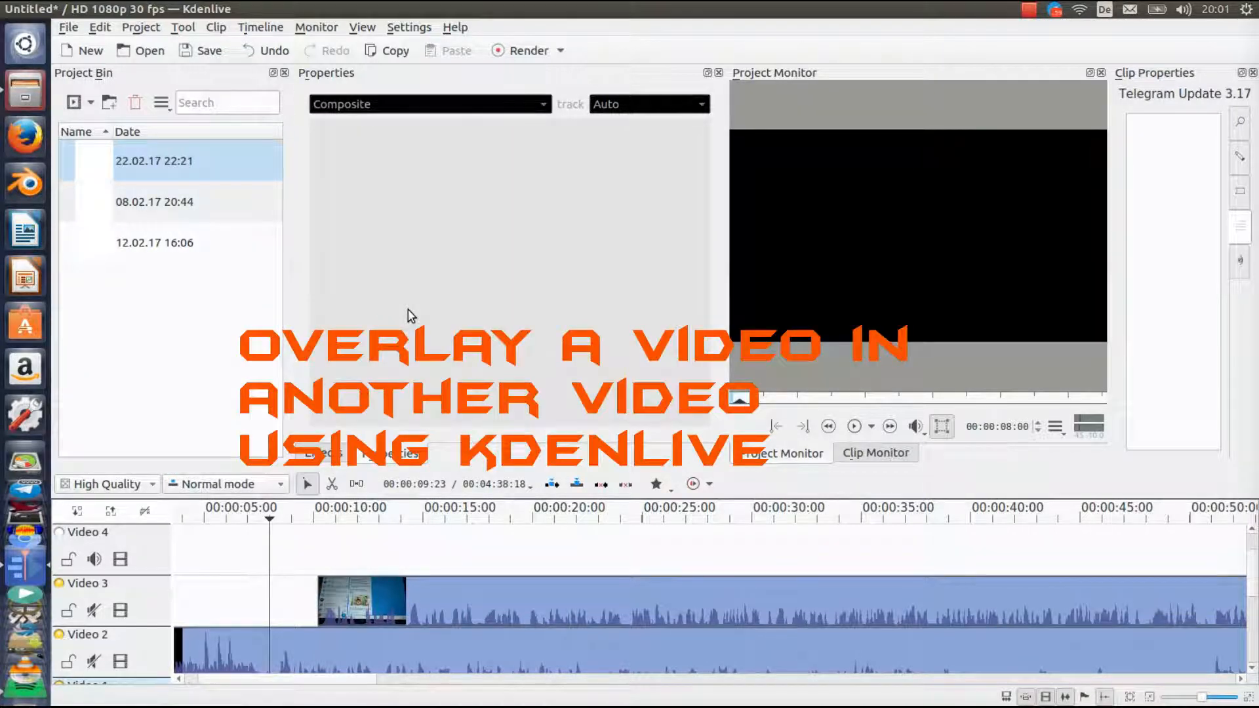
{"action": "mouse_move", "coordinate": [417, 315]}
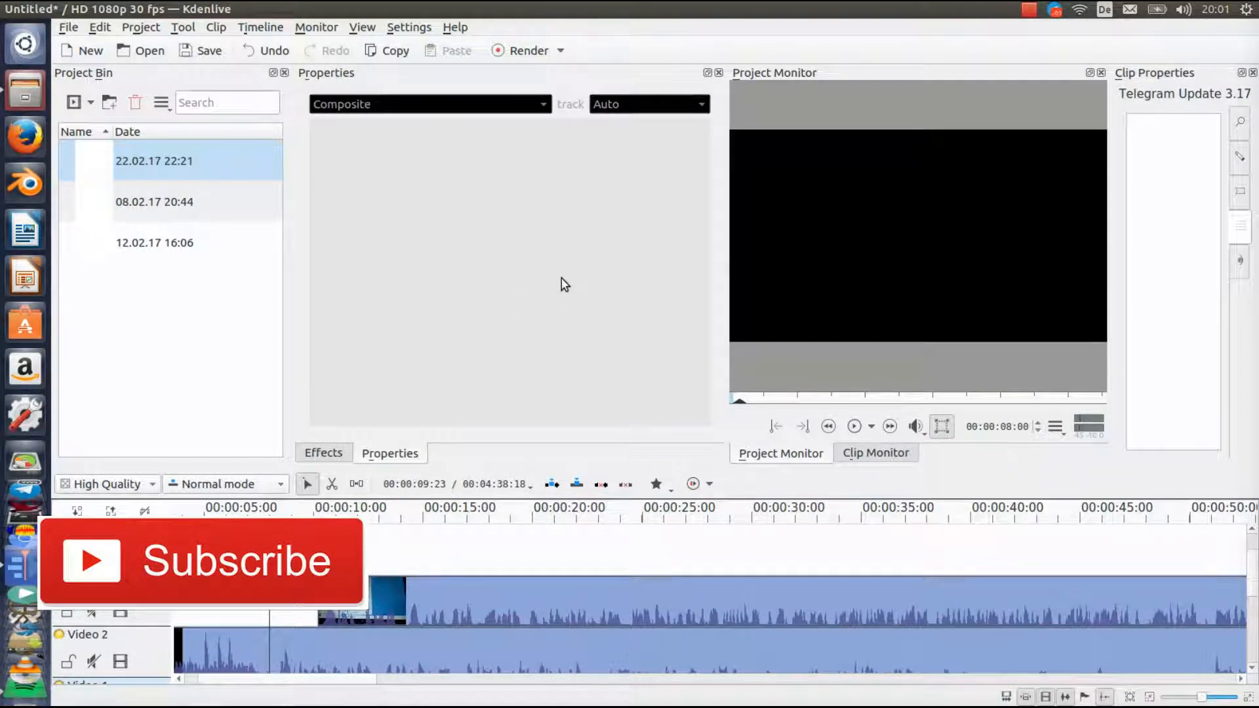
{"action": "mouse_move", "coordinate": [625, 265]}
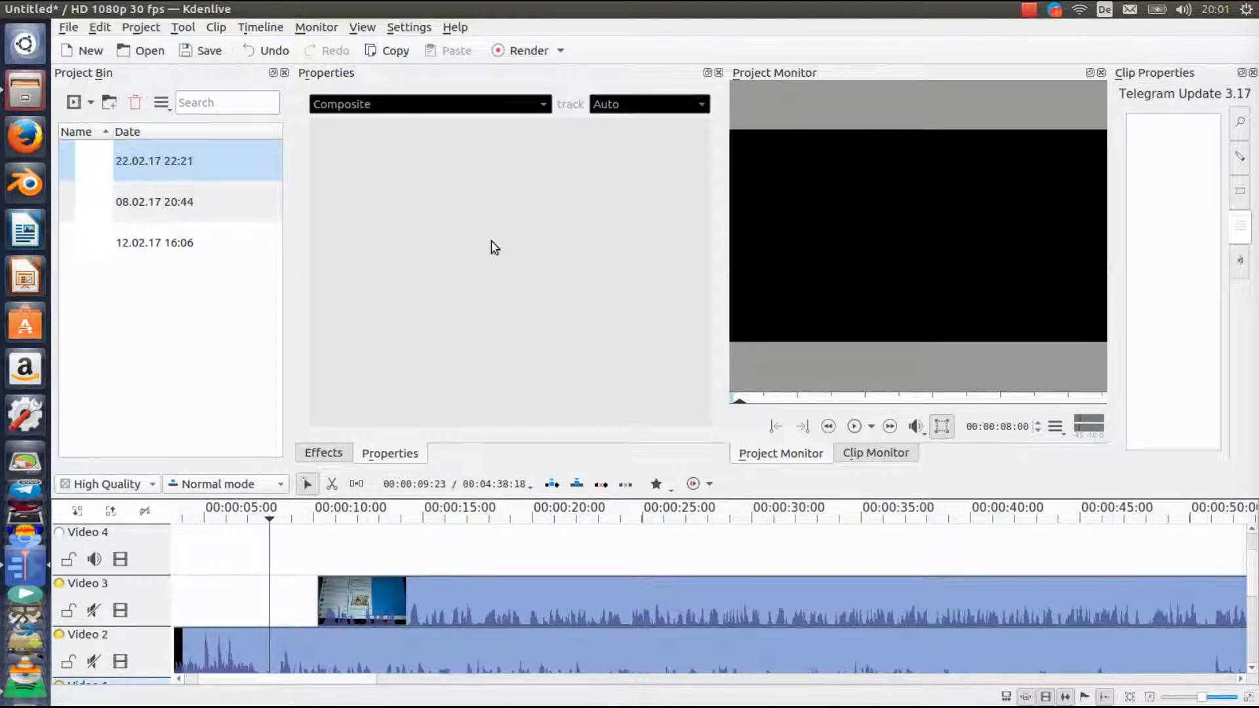
{"action": "mouse_move", "coordinate": [440, 325]}
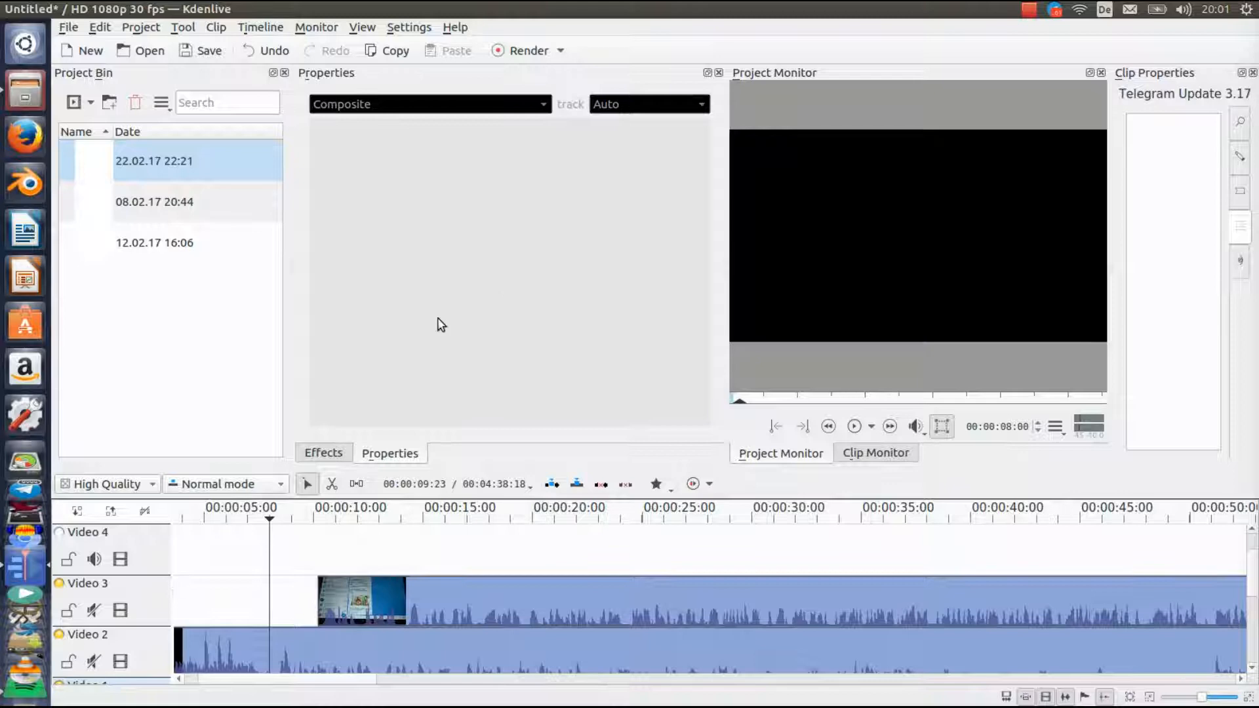
{"action": "mouse_move", "coordinate": [254, 205]}
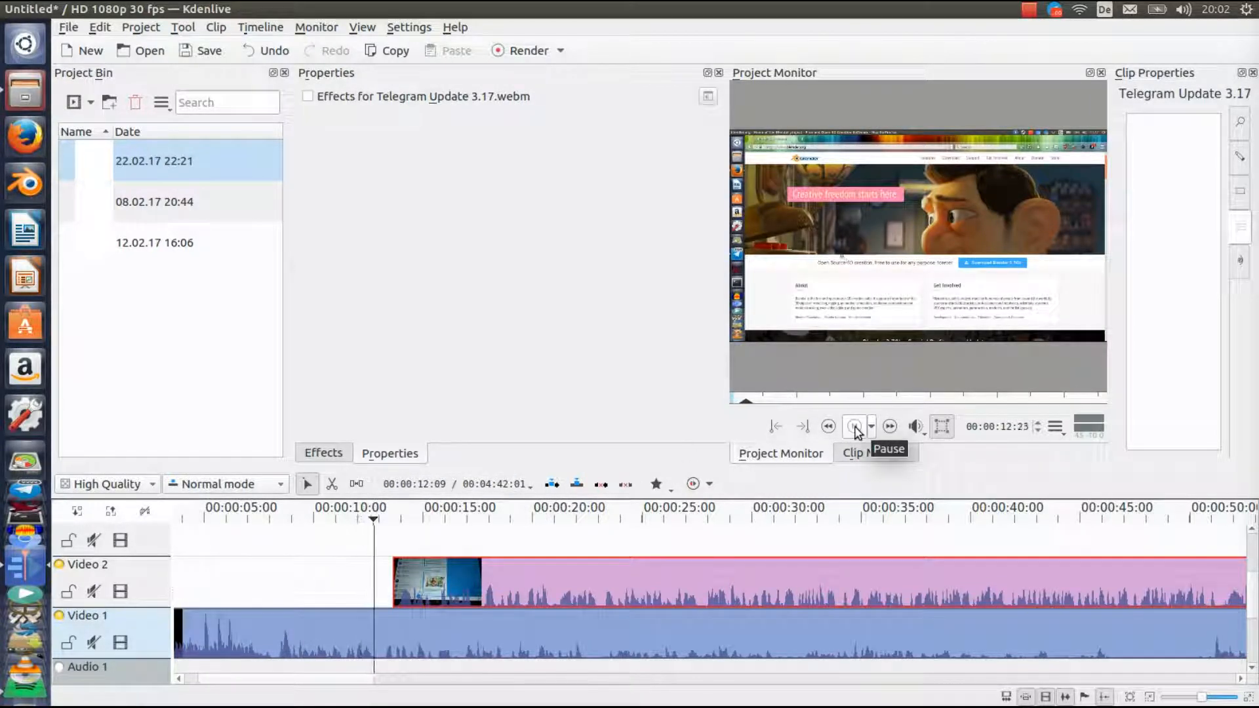
Stop playback on a Telegram-clip frame and select the background video track.
{"action": "left_click", "coordinate": [854, 427]}
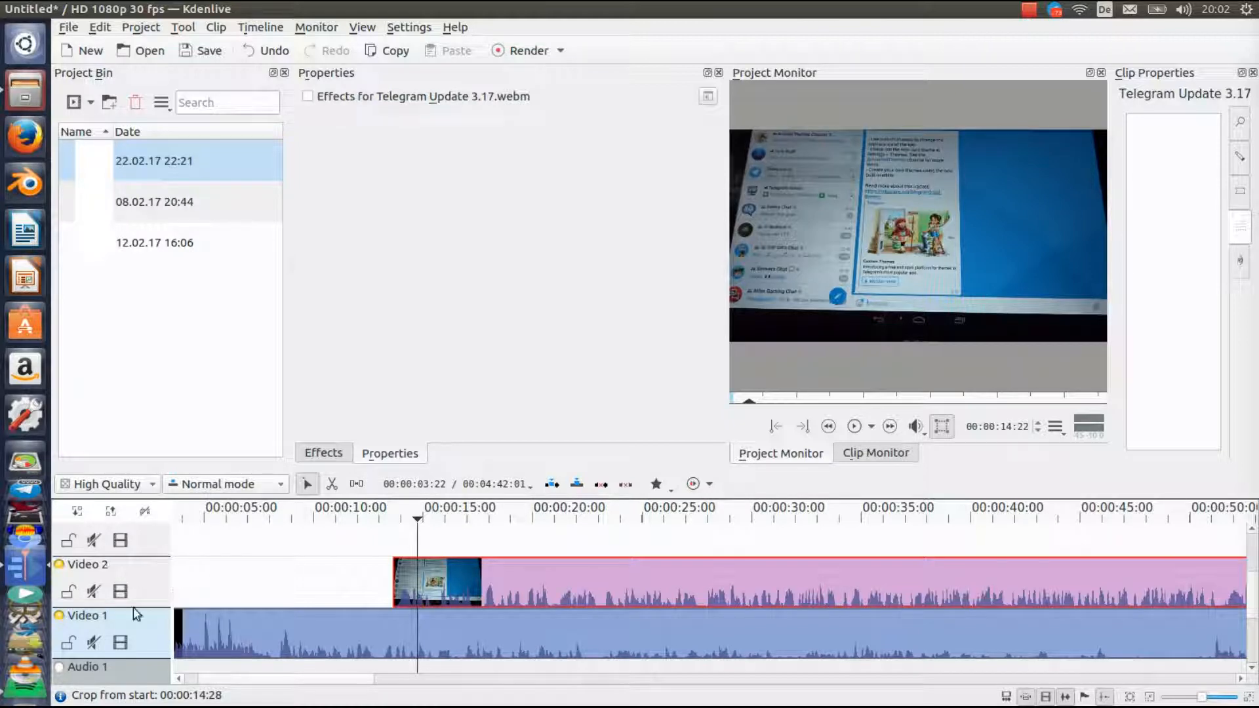
{"action": "left_click", "coordinate": [249, 641]}
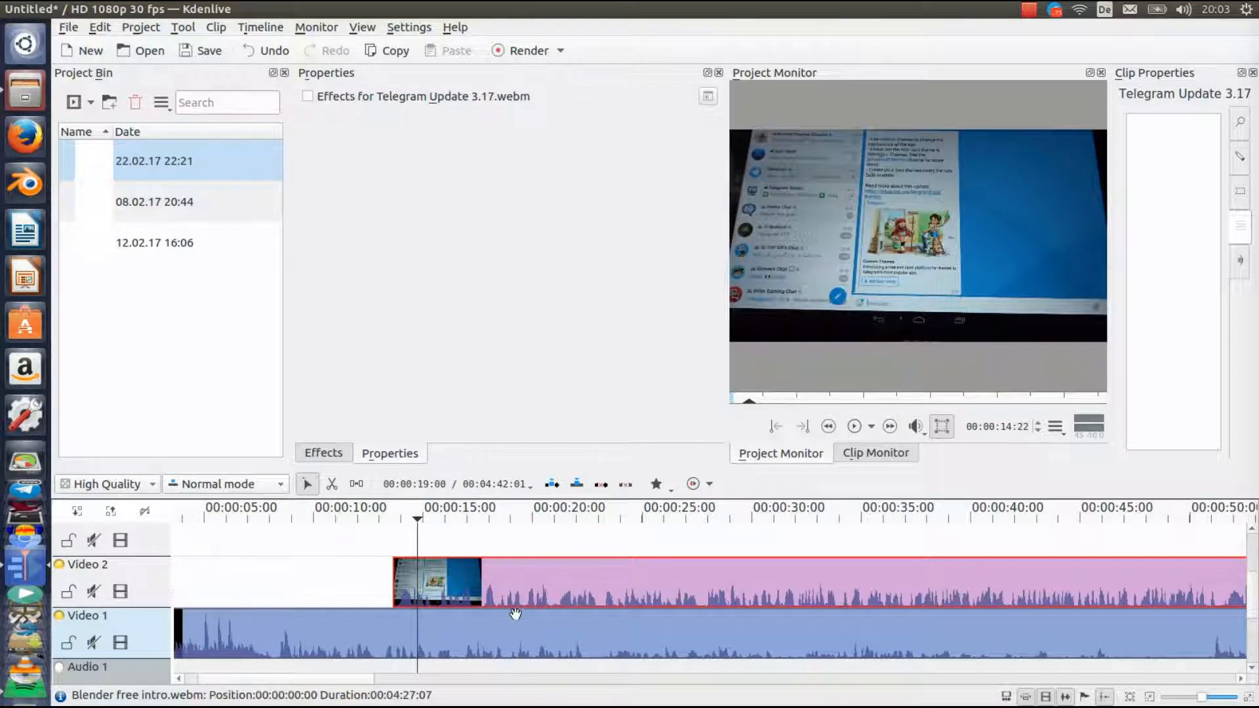
Bring up the Telegram clip's context menu to add a Composite transition.
{"action": "right_click", "coordinate": [513, 613]}
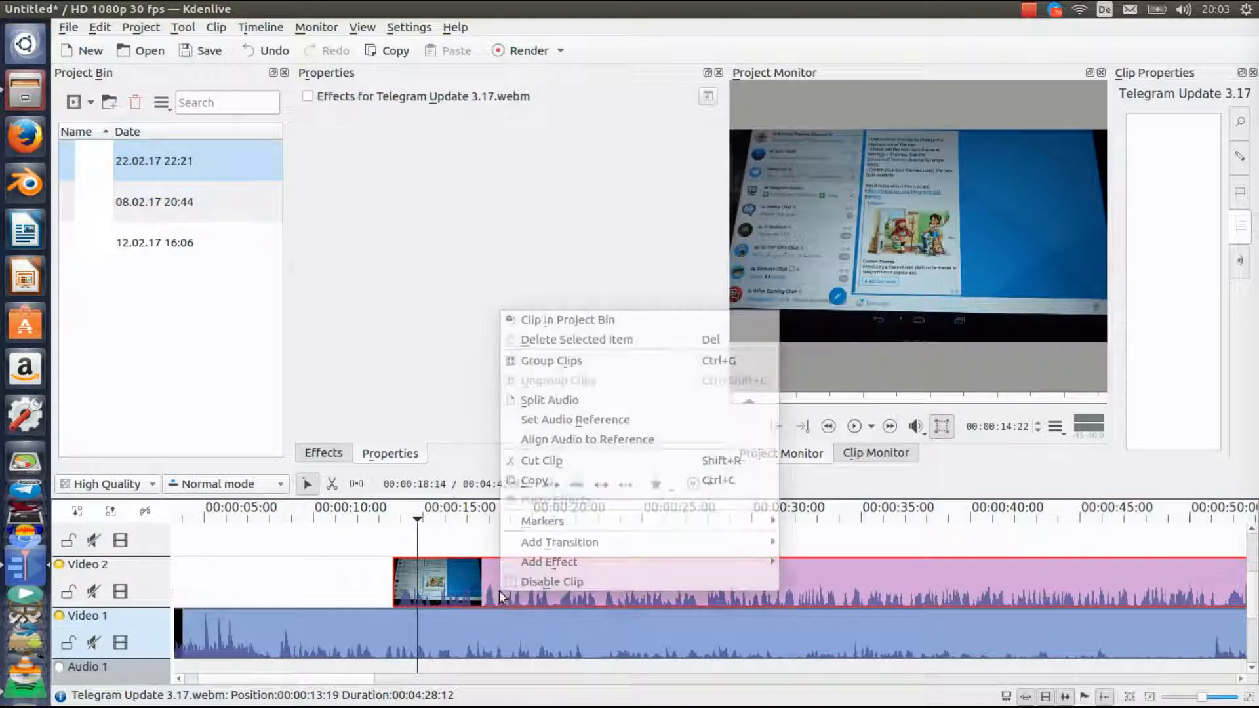
{"action": "mouse_move", "coordinate": [533, 551]}
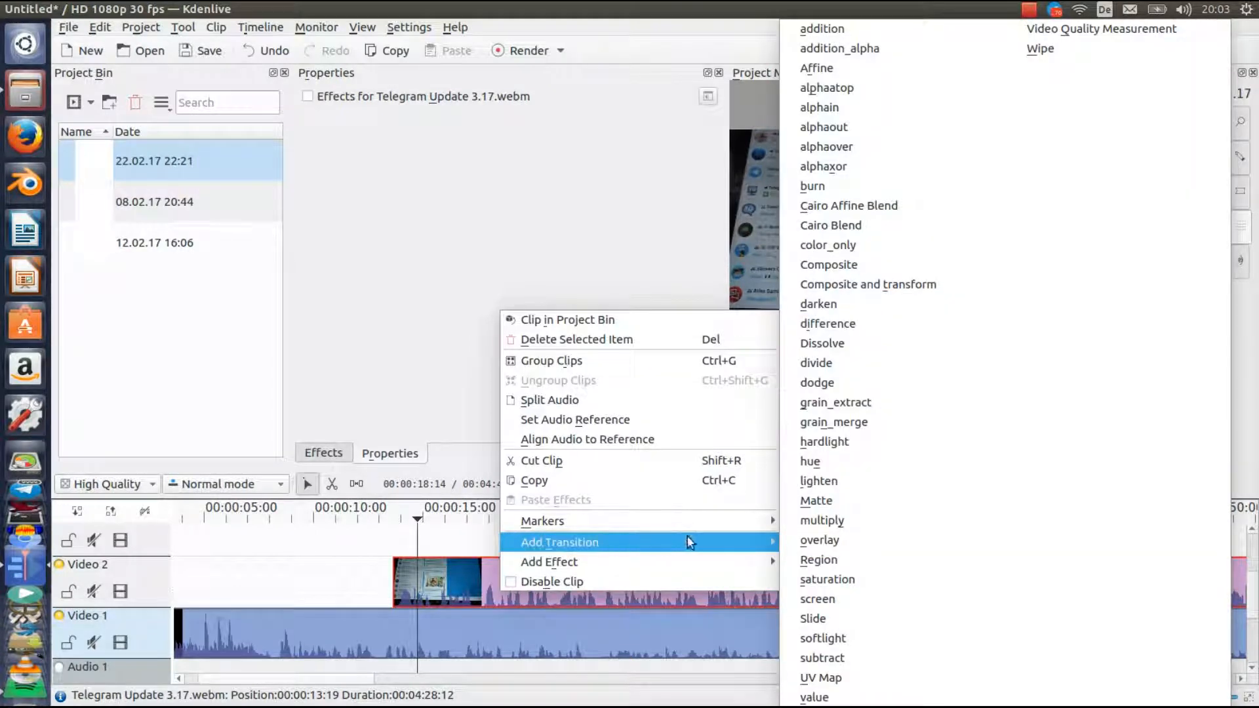
{"action": "mouse_move", "coordinate": [819, 383]}
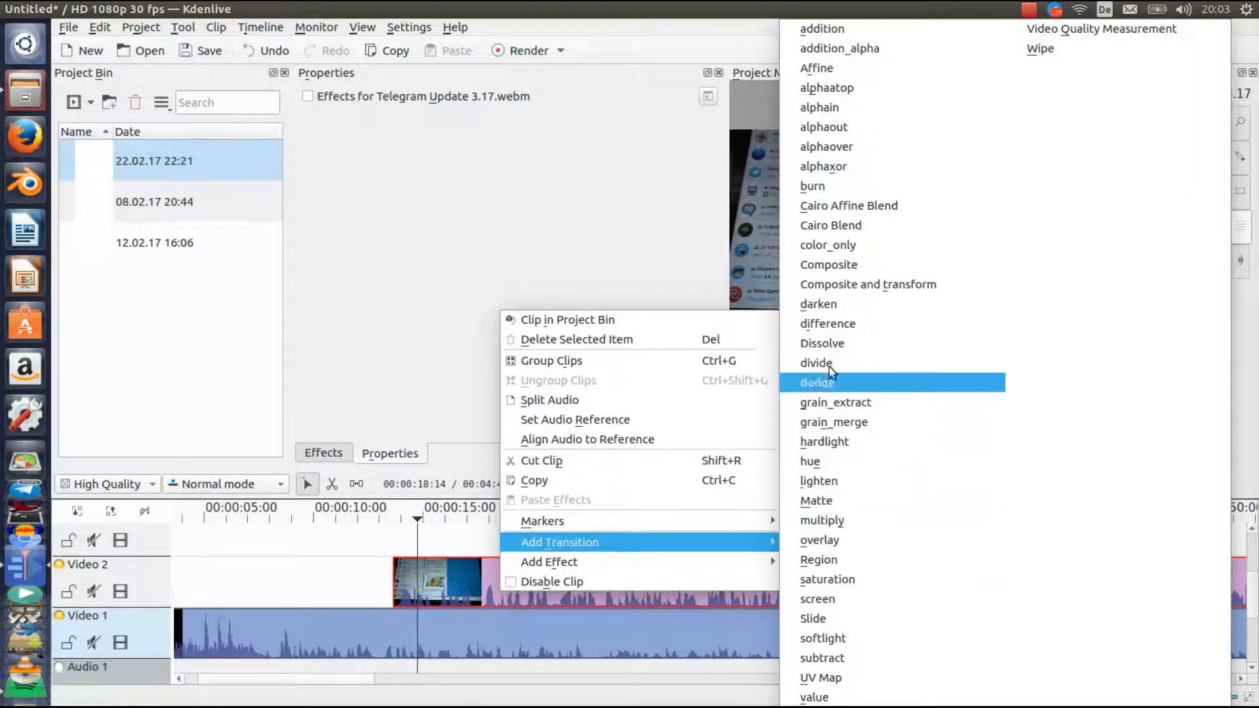
{"action": "mouse_move", "coordinate": [837, 270]}
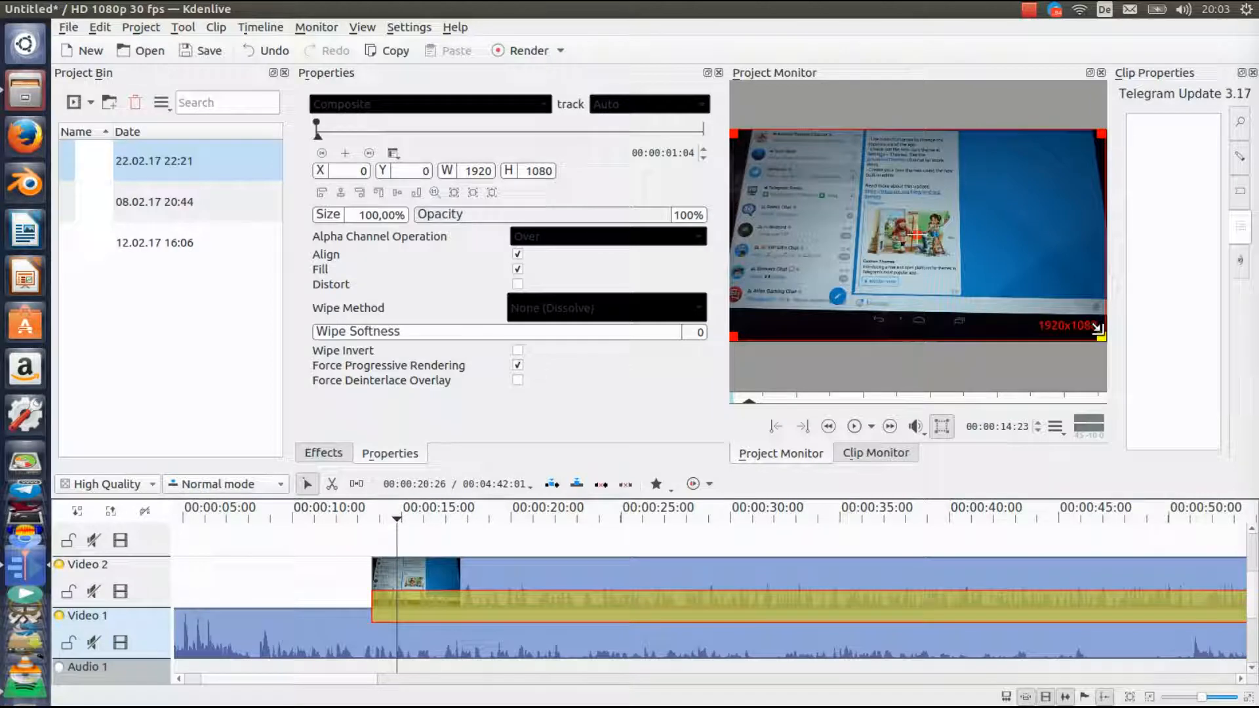
Resize the phone footage between half and three-quarter size and shift it leftward.
{"action": "left_click_drag", "start_coordinate": [1098, 330], "coordinate": [1052, 312]}
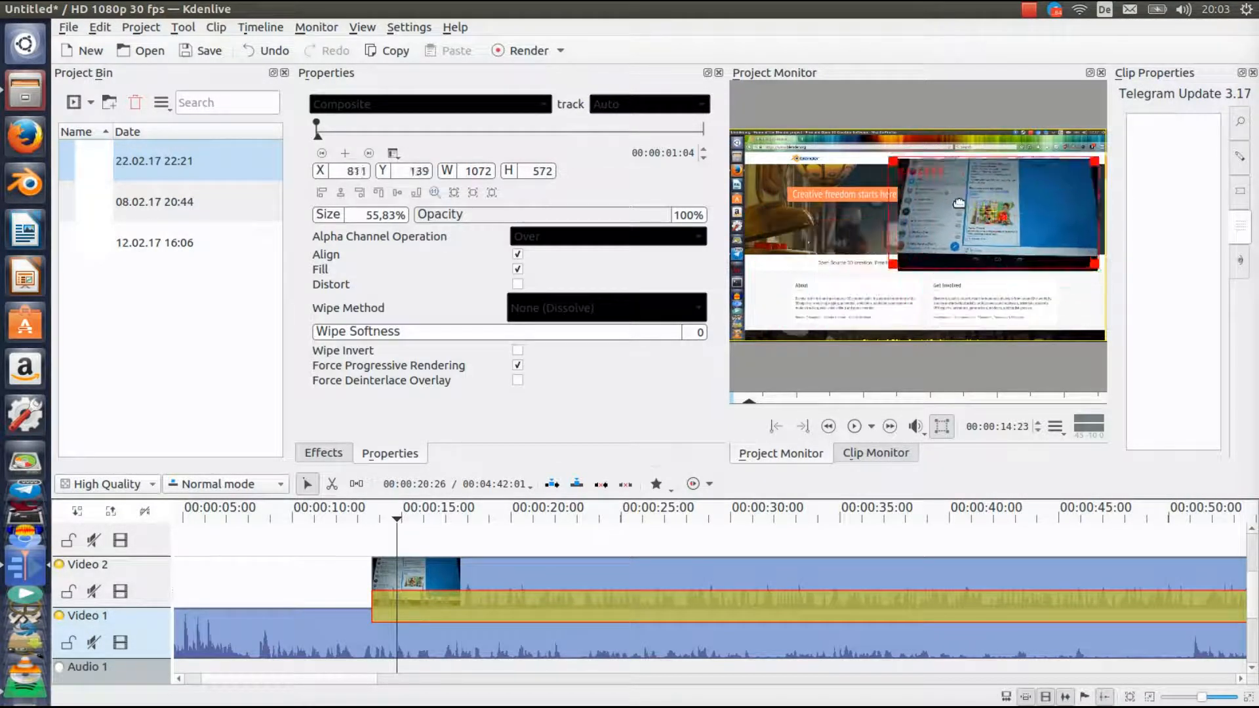
{"action": "left_click_drag", "start_coordinate": [956, 203], "coordinate": [979, 291]}
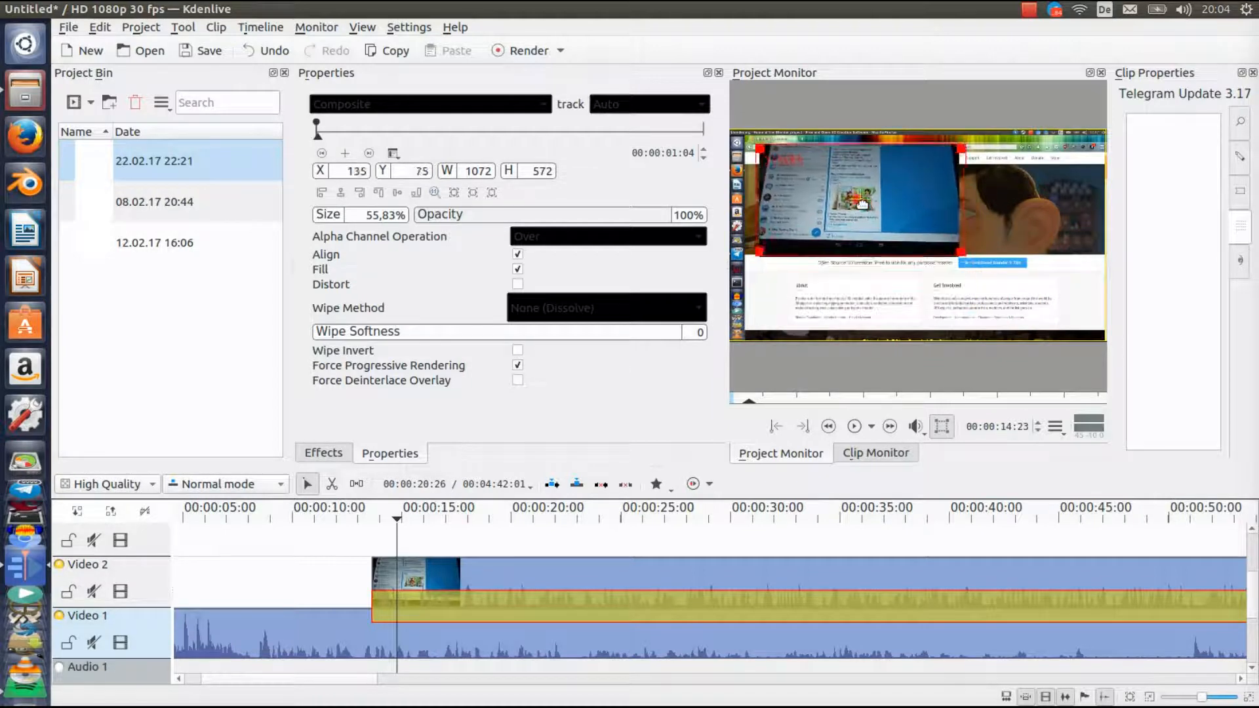
{"action": "left_click_drag", "start_coordinate": [863, 204], "coordinate": [935, 213]}
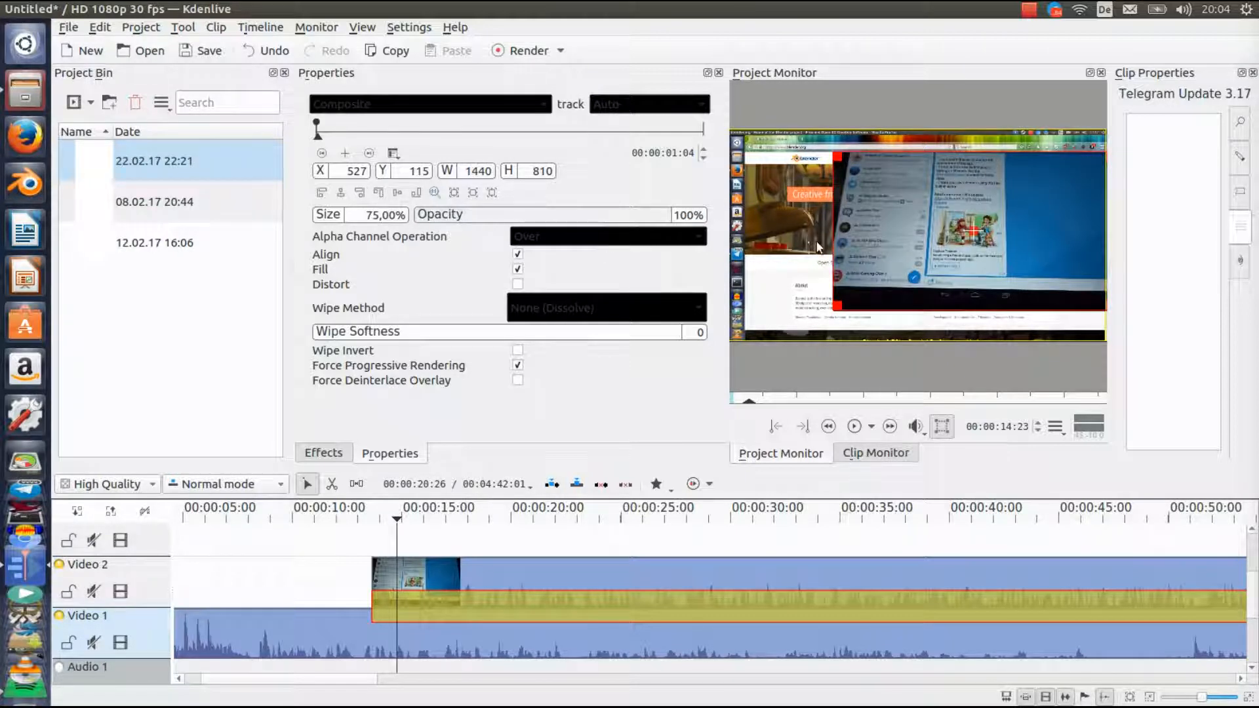
{"action": "left_click_drag", "start_coordinate": [815, 246], "coordinate": [806, 322]}
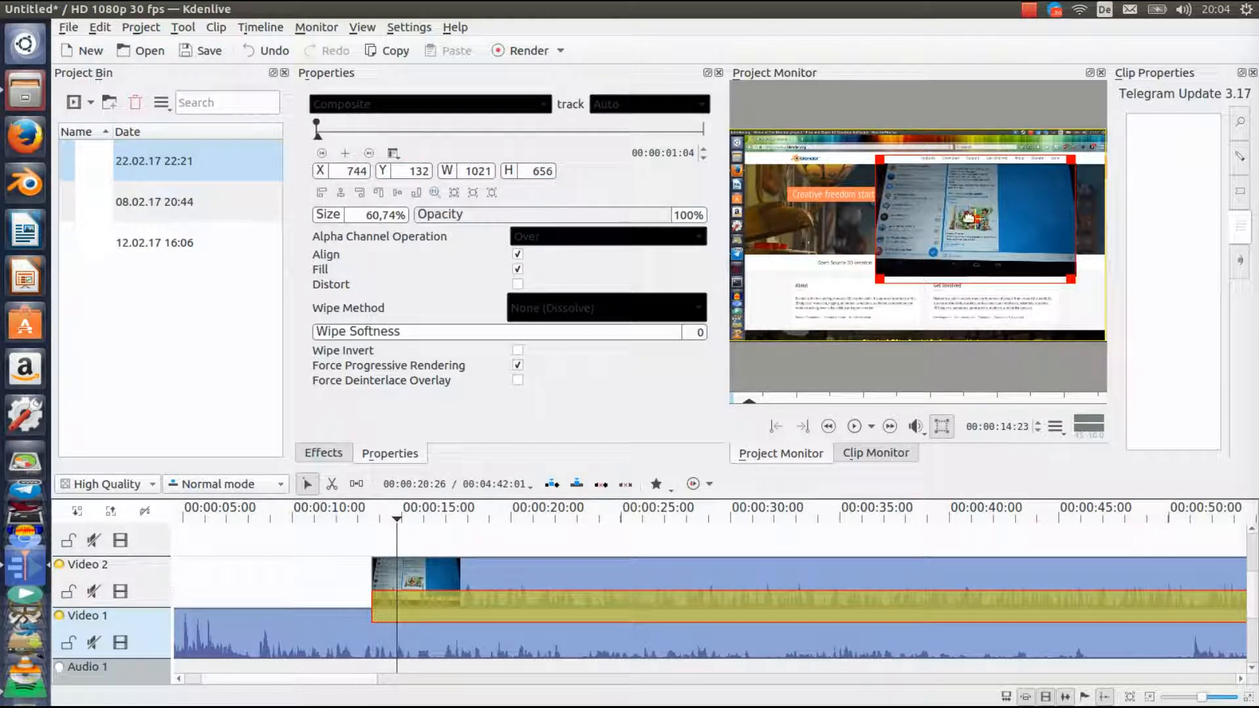
Settle the inset in the upper-left corner and enlarge it slightly over the background.
{"action": "left_click_drag", "start_coordinate": [1004, 225], "coordinate": [964, 197]}
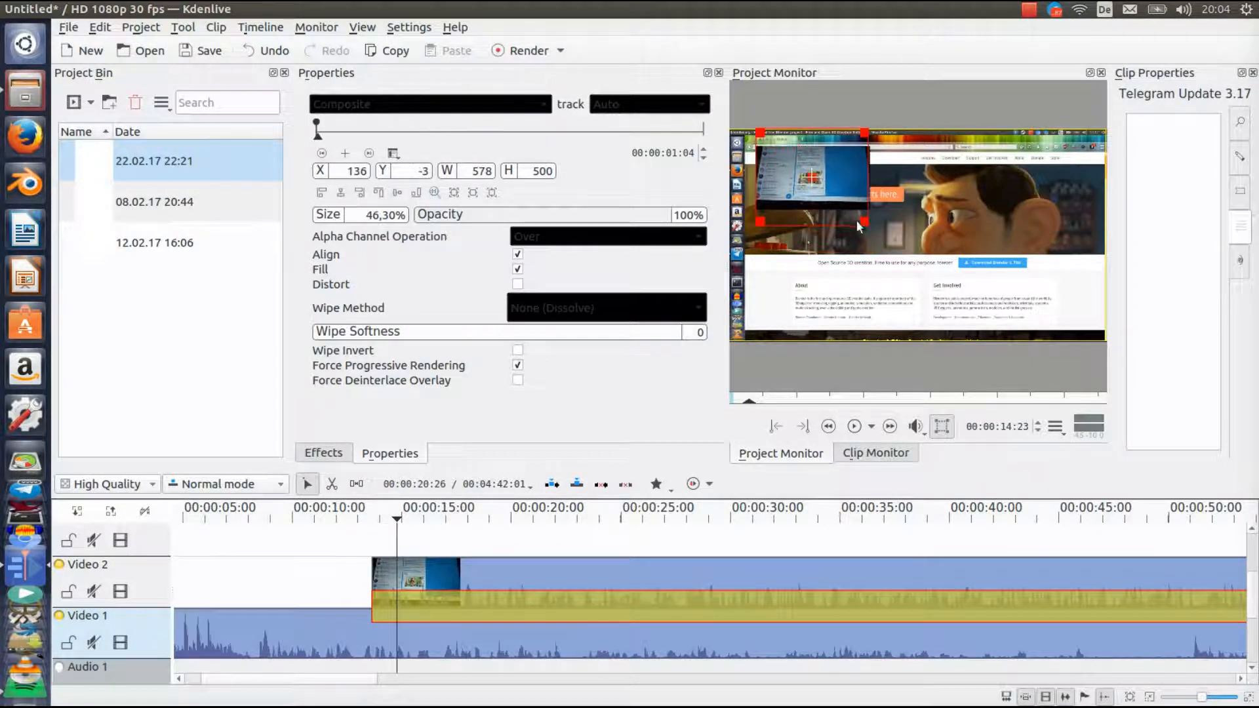
{"action": "left_click_drag", "start_coordinate": [864, 227], "coordinate": [875, 233]}
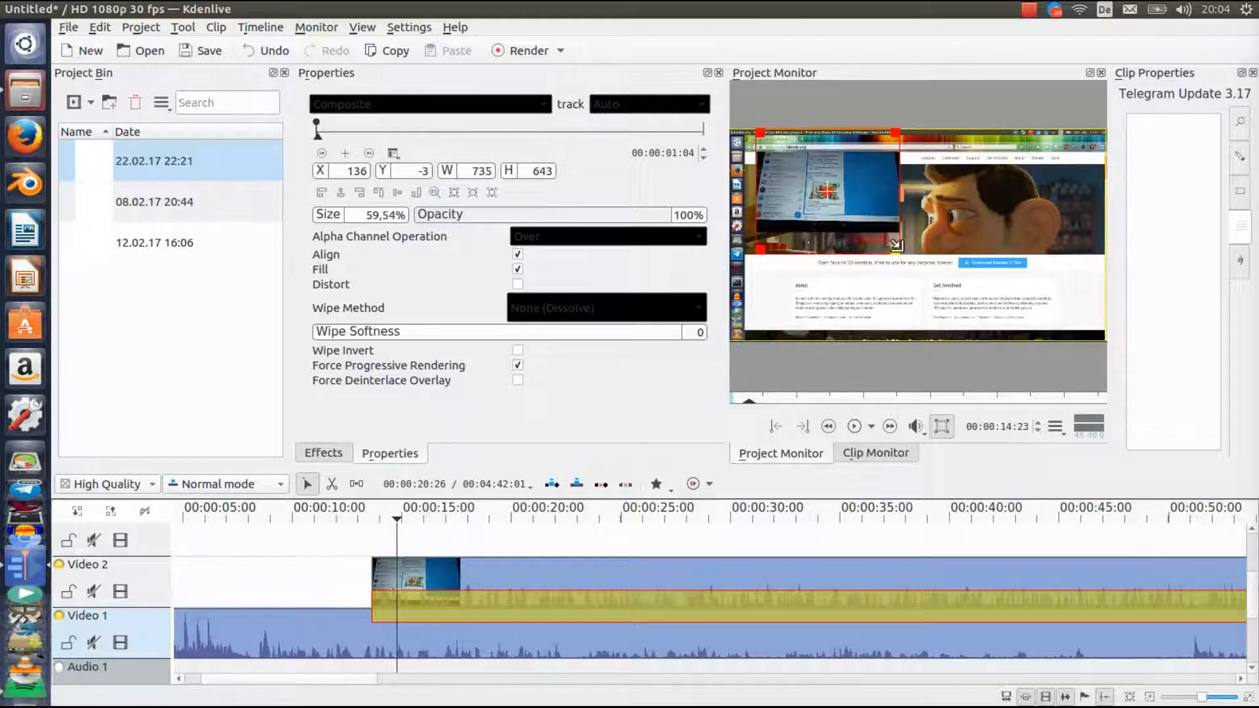
{"action": "left_click_drag", "start_coordinate": [888, 245], "coordinate": [935, 284]}
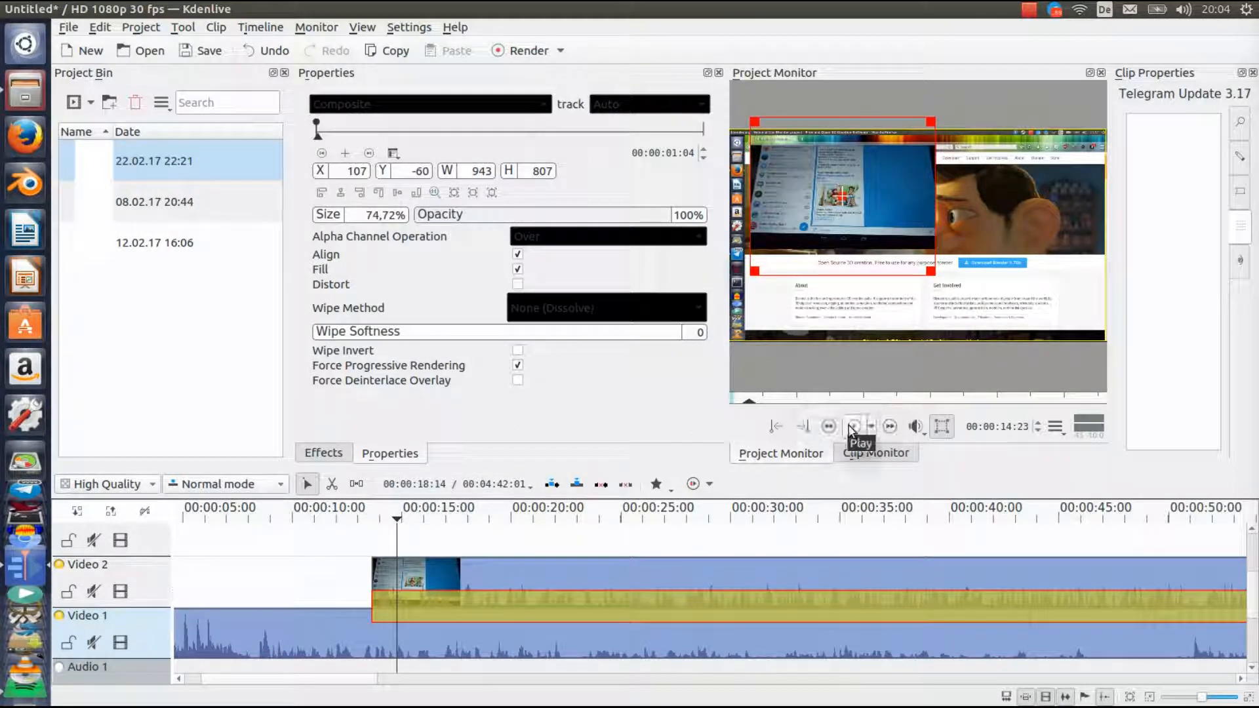
Play the composite with the phone inset top-left over the Blender background.
{"action": "left_click", "coordinate": [856, 426]}
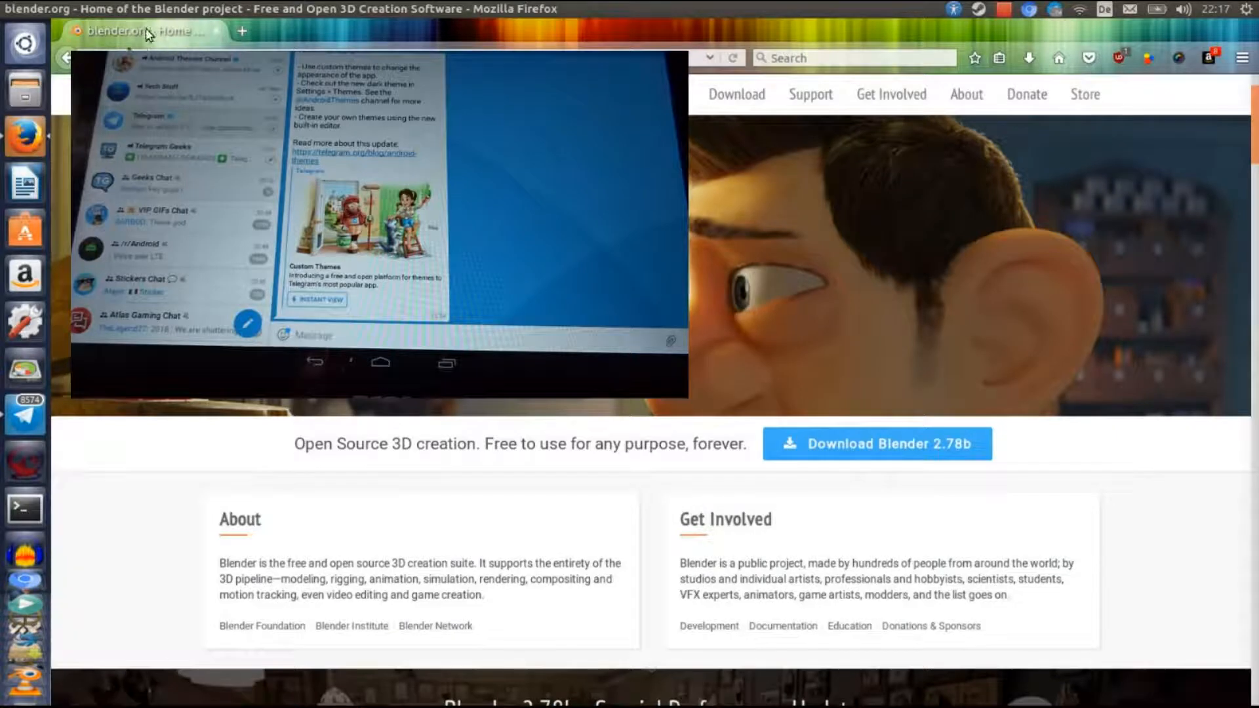
{"action": "mouse_move", "coordinate": [800, 522]}
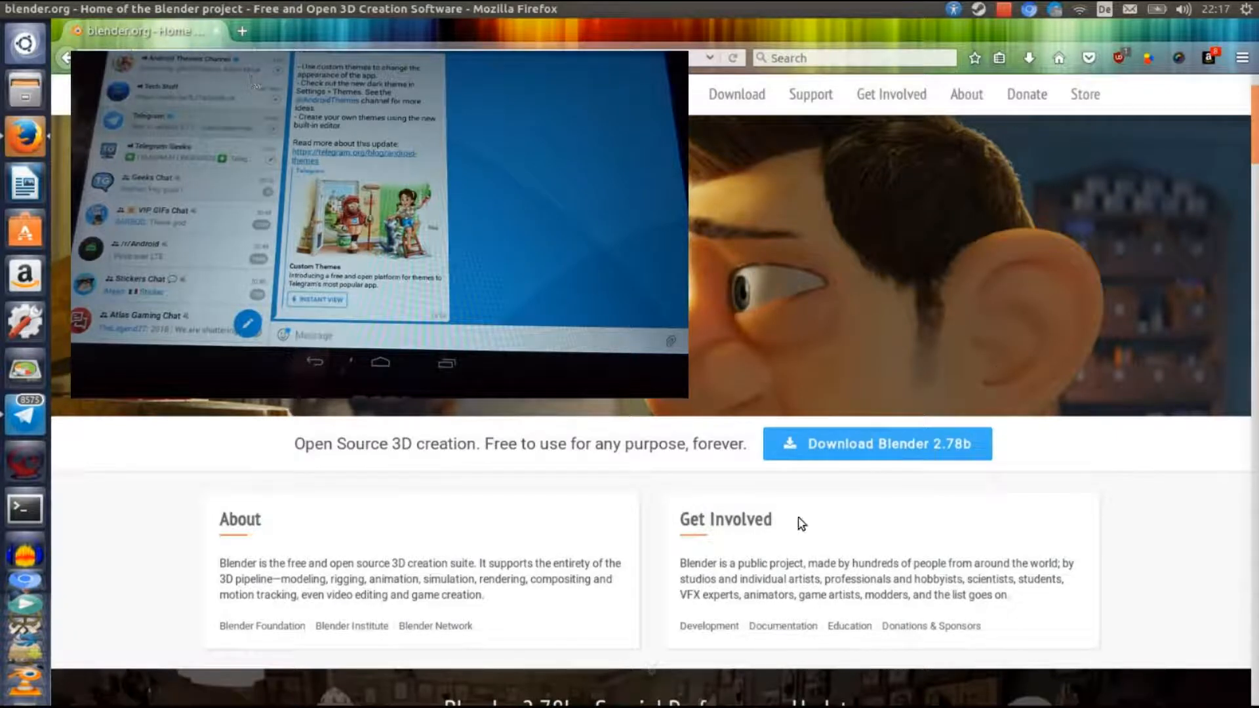
{"action": "mouse_move", "coordinate": [1223, 157]}
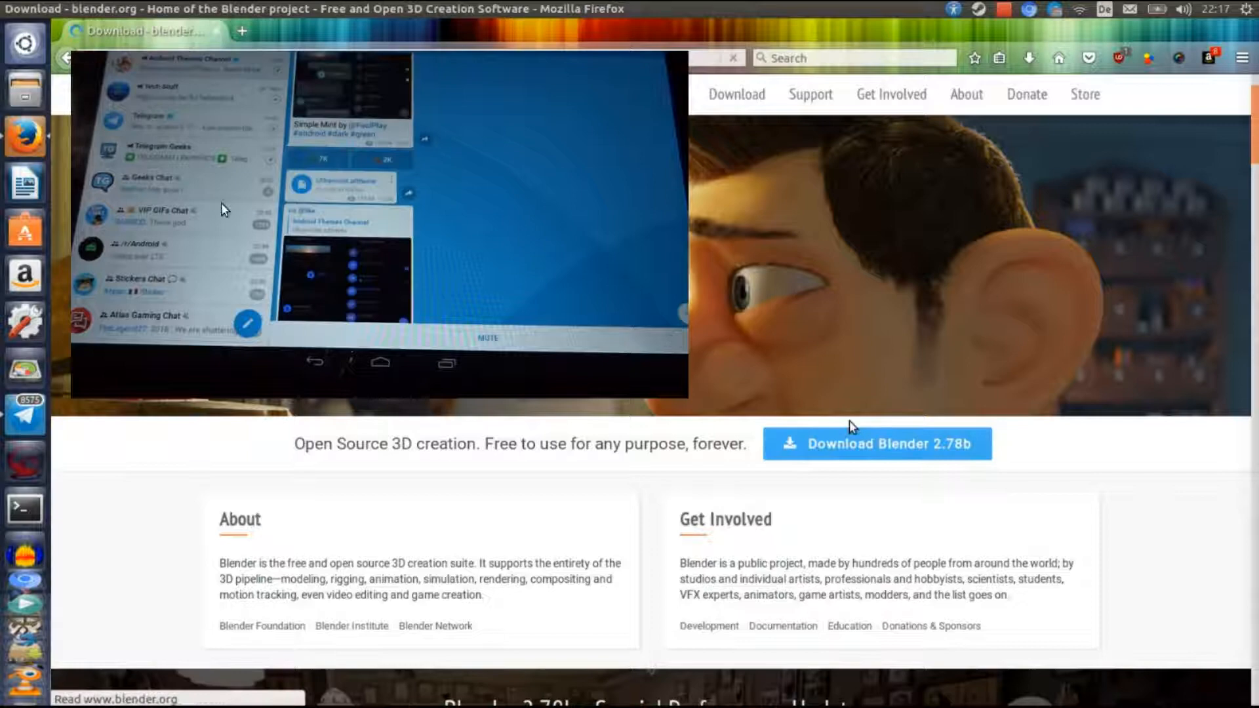
{"action": "left_click", "coordinate": [877, 443]}
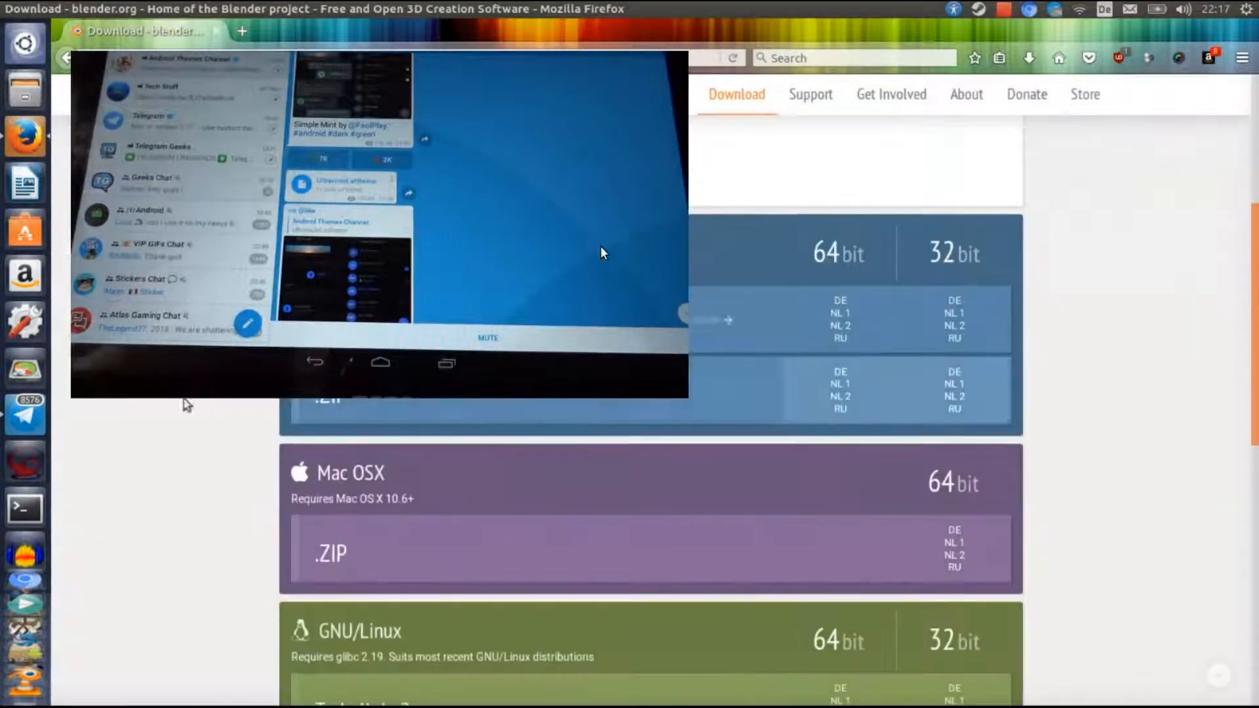
{"action": "scroll", "scroll_direction": "down", "scroll_amount": 3}
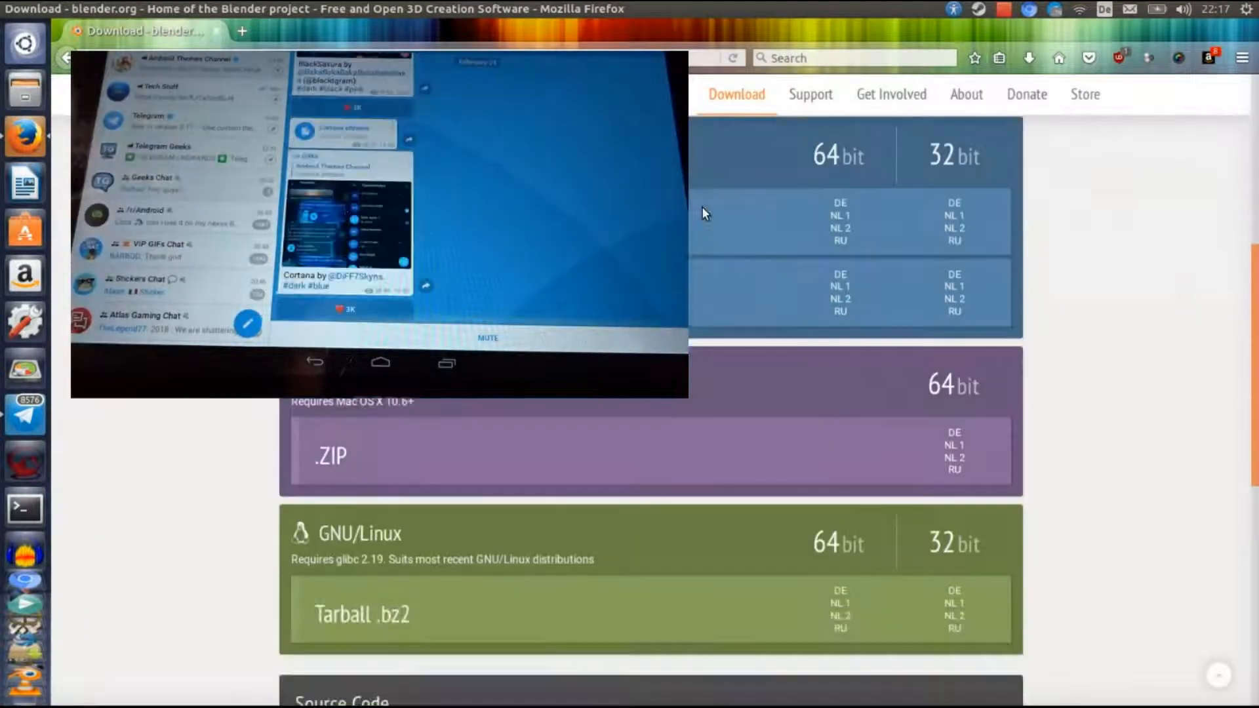
{"action": "scroll", "scroll_direction": "down", "scroll_amount": 3}
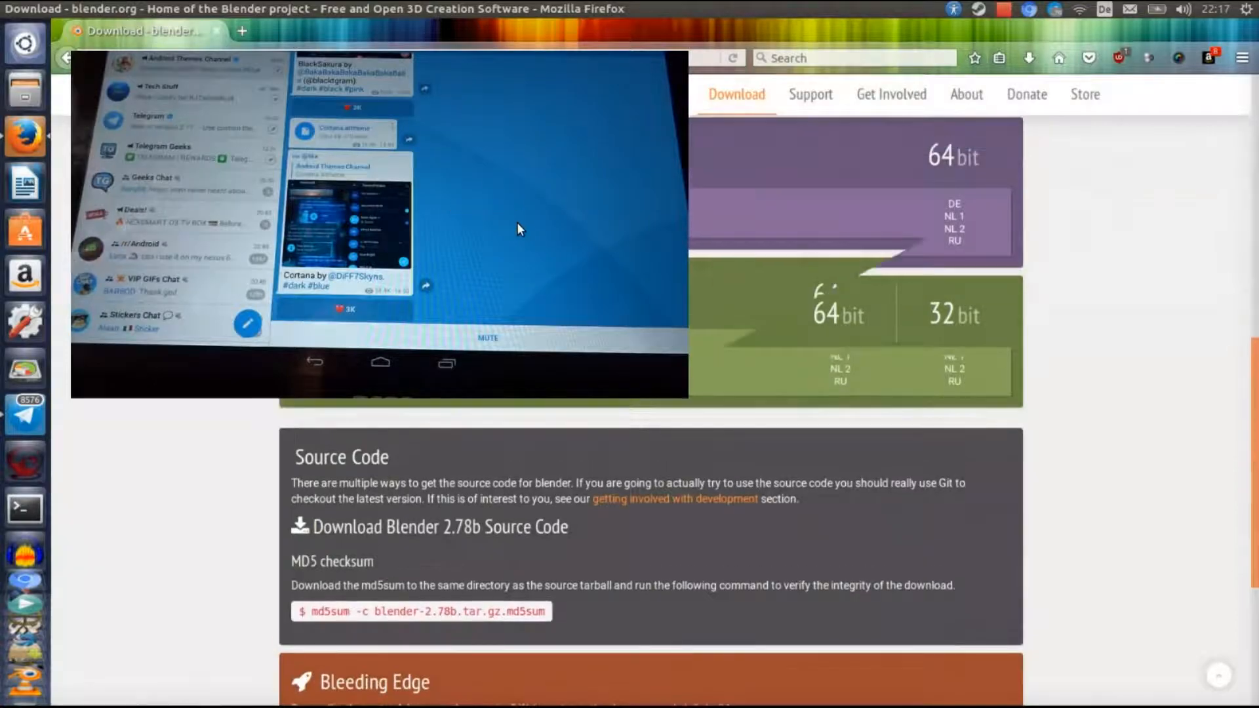